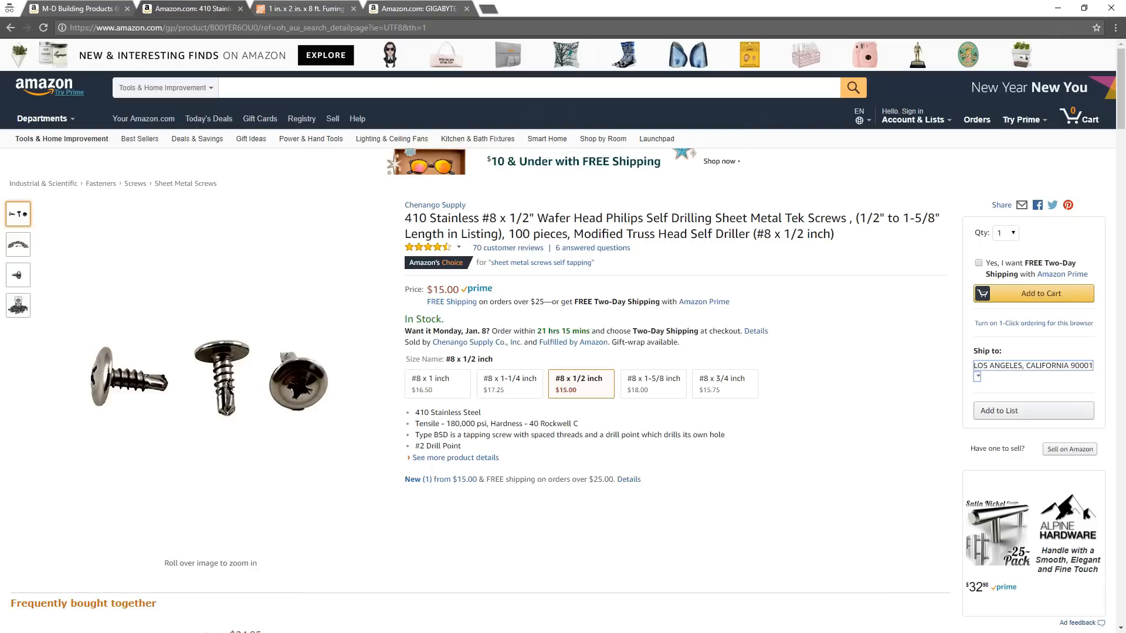
Step: Close the earlier tab, view another 1-to-3 PCIe multiplier photo, then open the Ubit 4-in-1 riser listing
click(301, 8)
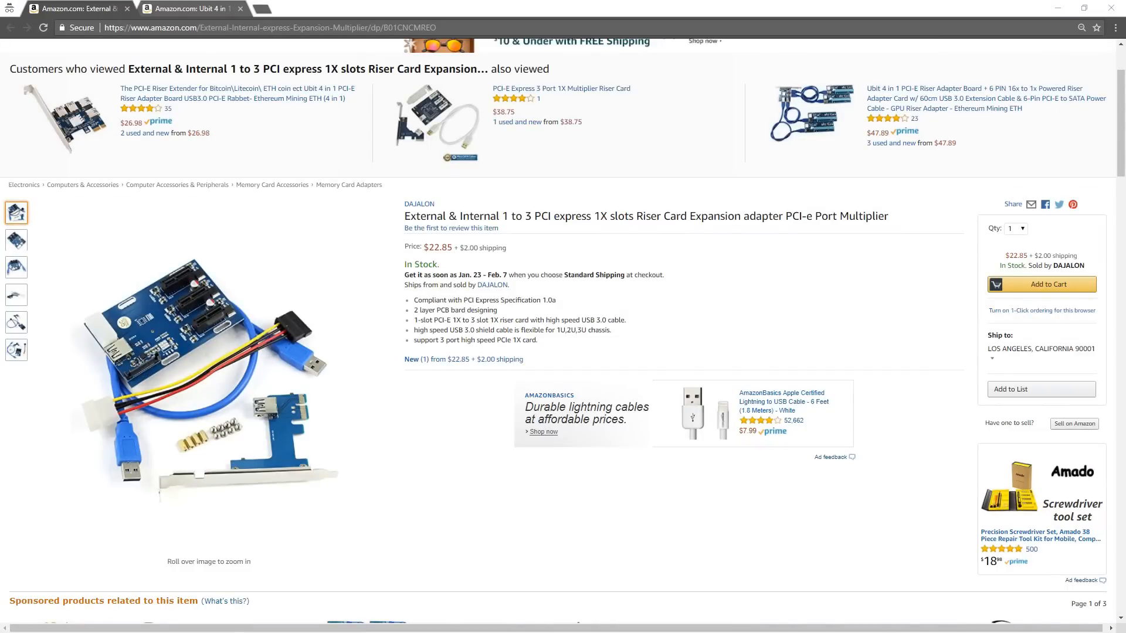
click(16, 240)
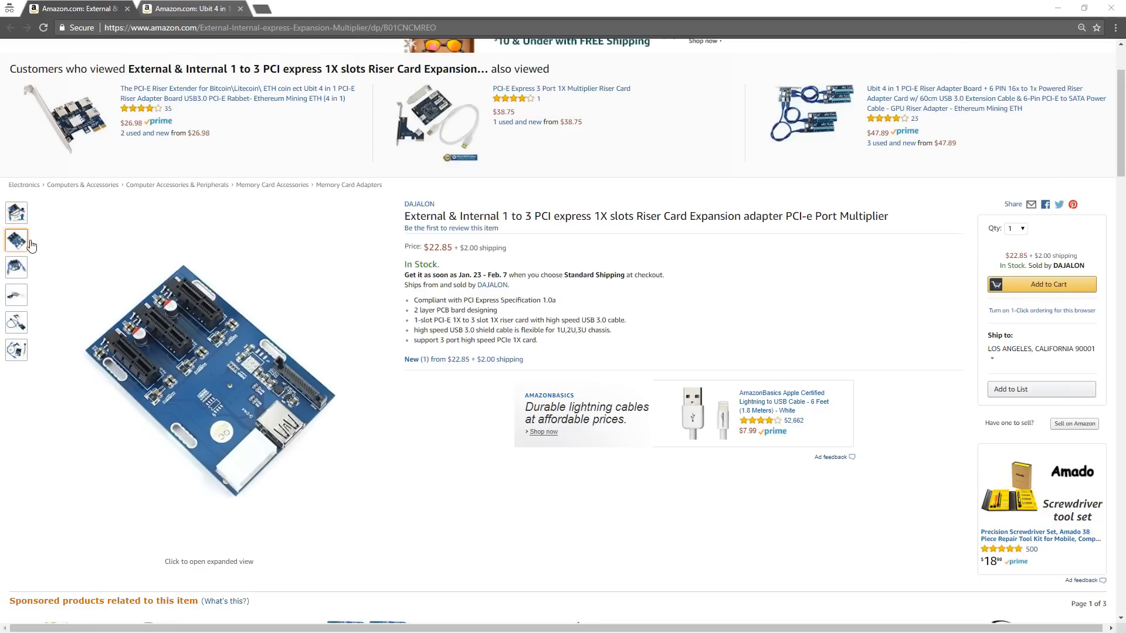
click(16, 267)
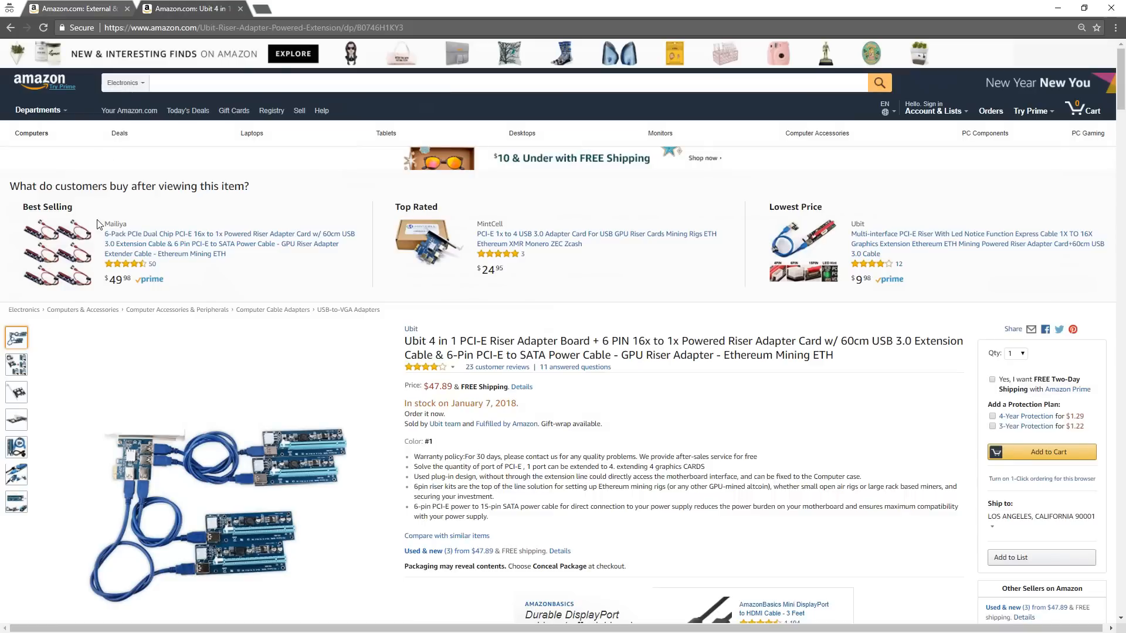
Step: View the Ubit kit photos: kit contents, single riser with cables, and connector close-up
scroll(down, 3)
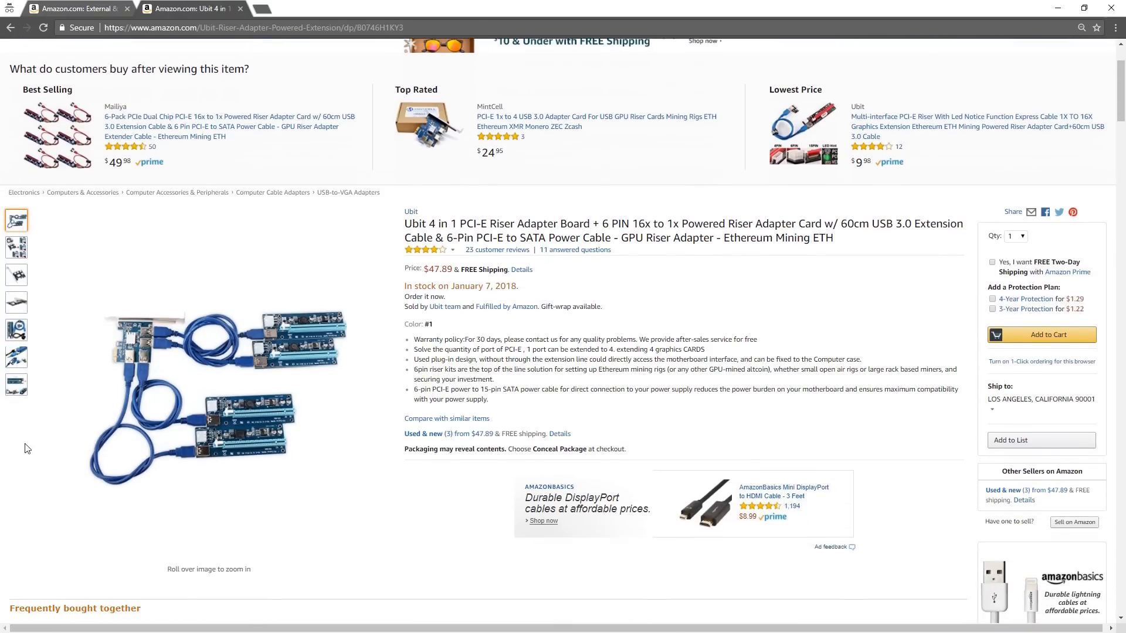
click(16, 246)
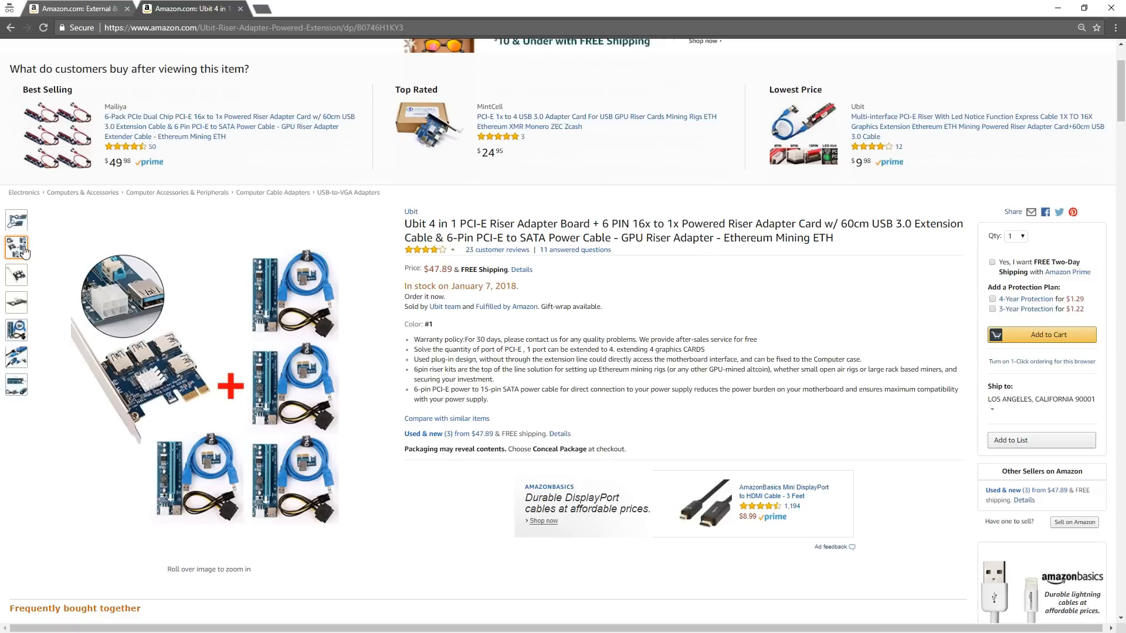
click(16, 275)
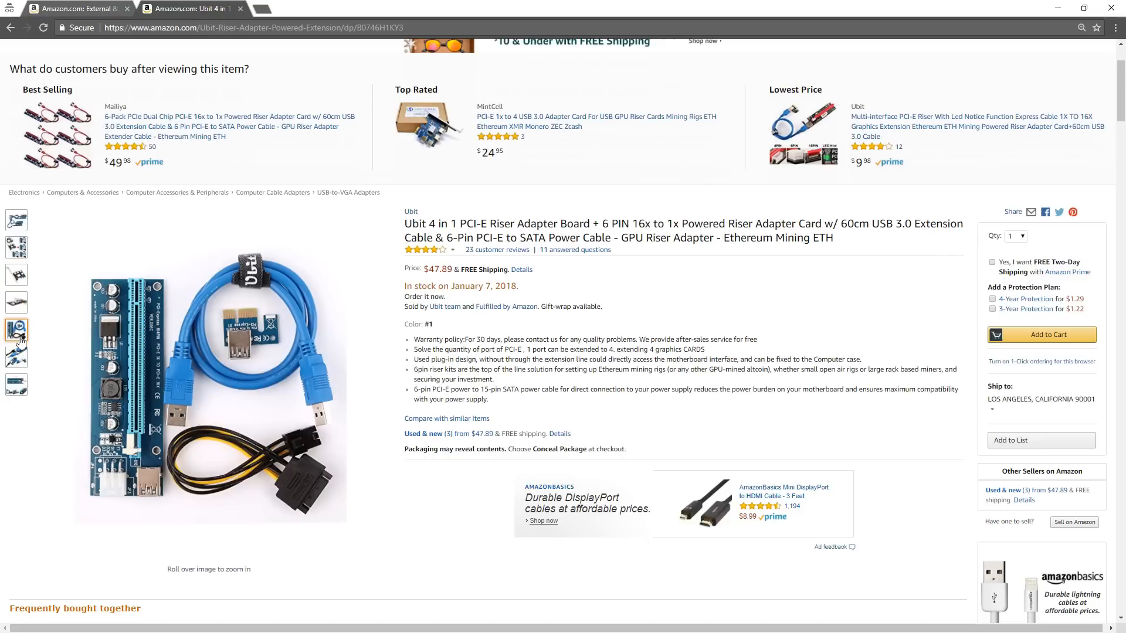
click(16, 357)
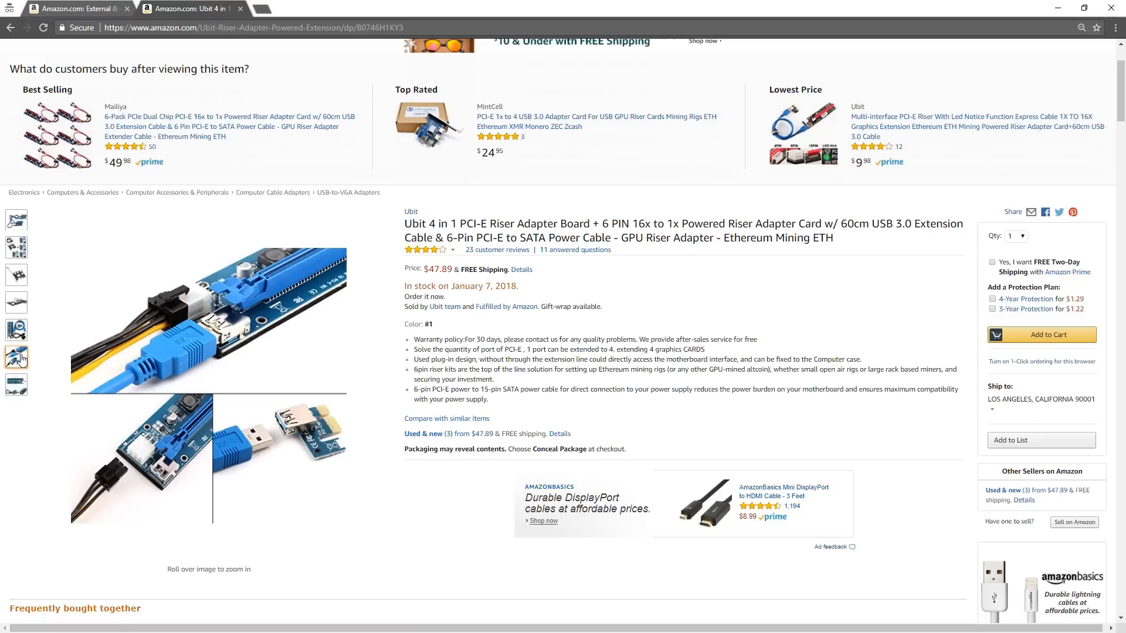